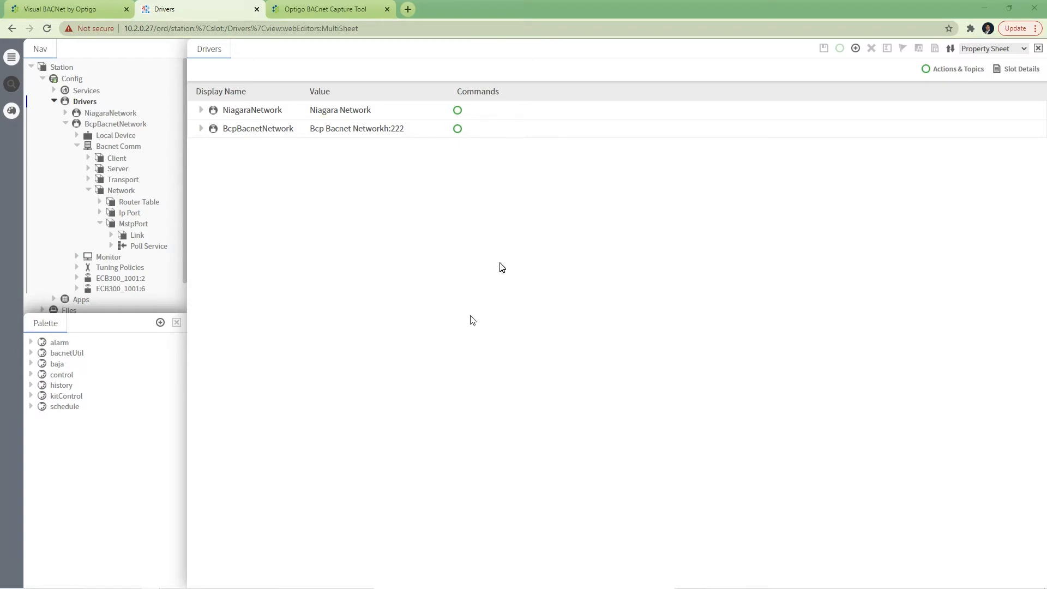
mouse_move(502, 269)
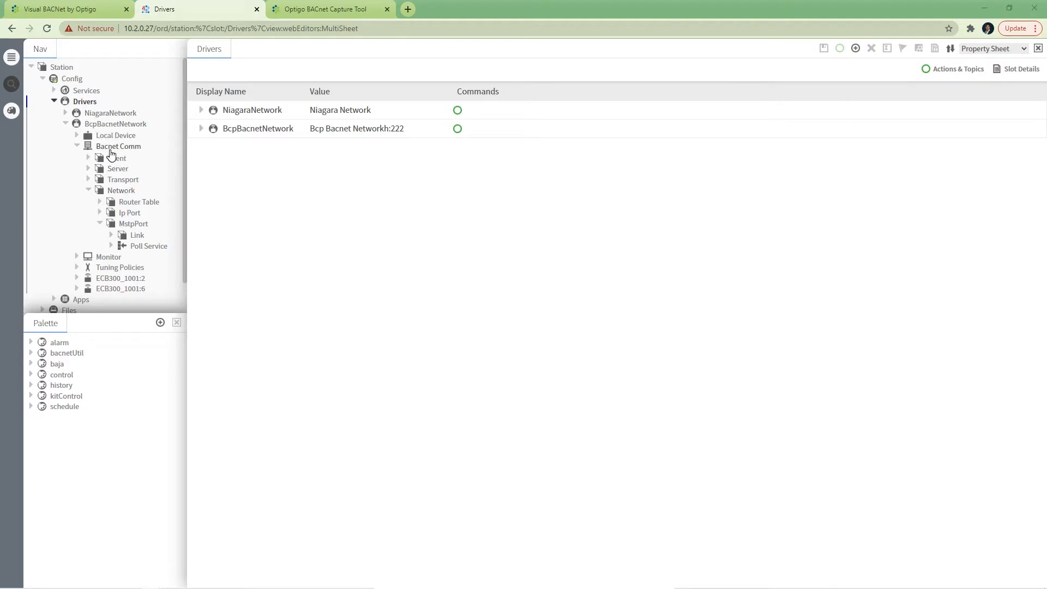
mouse_move(124, 194)
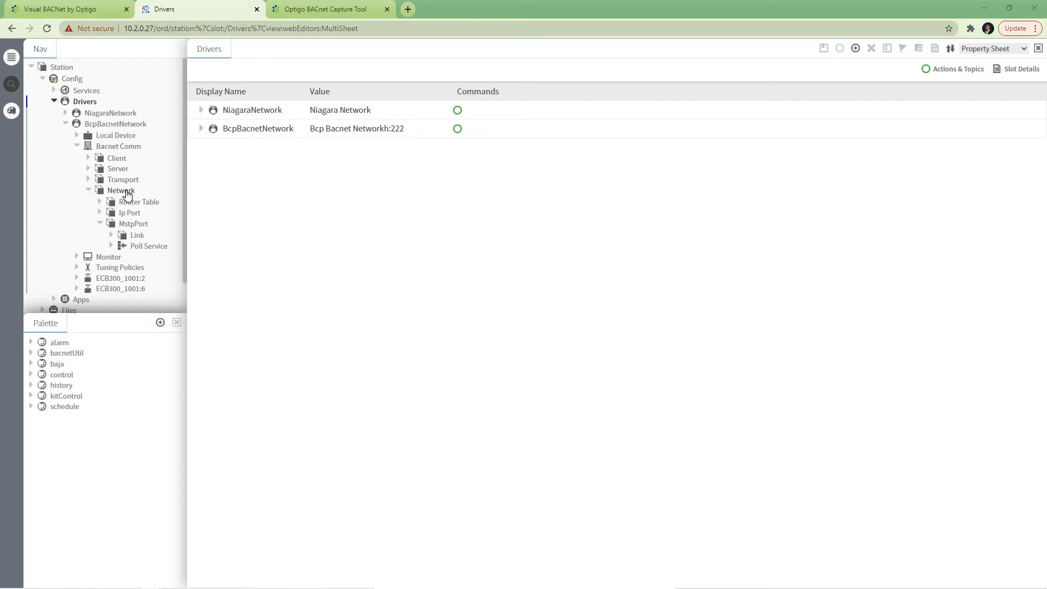
mouse_move(140, 229)
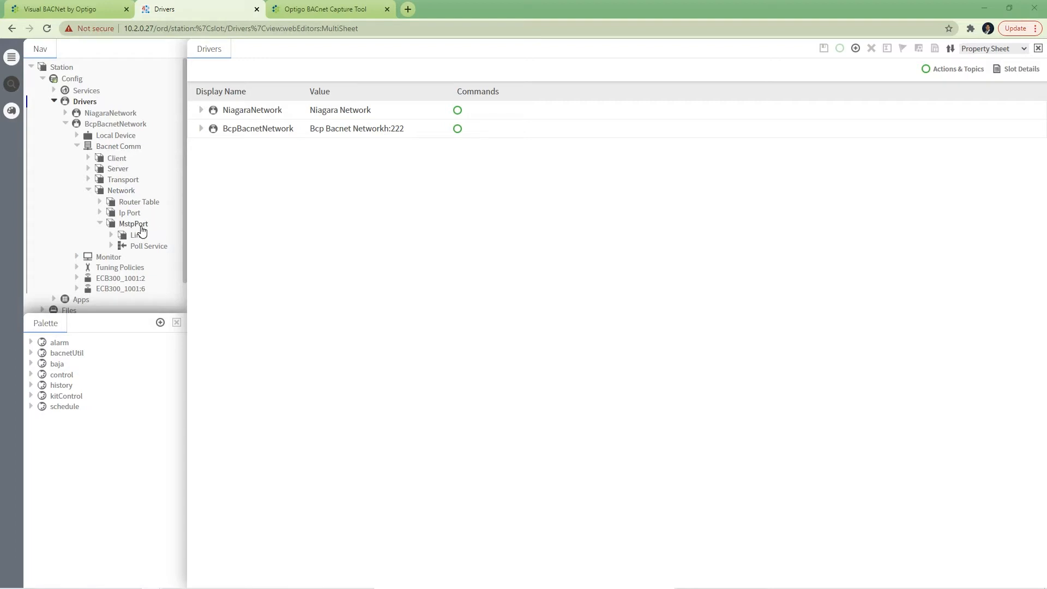
mouse_move(142, 248)
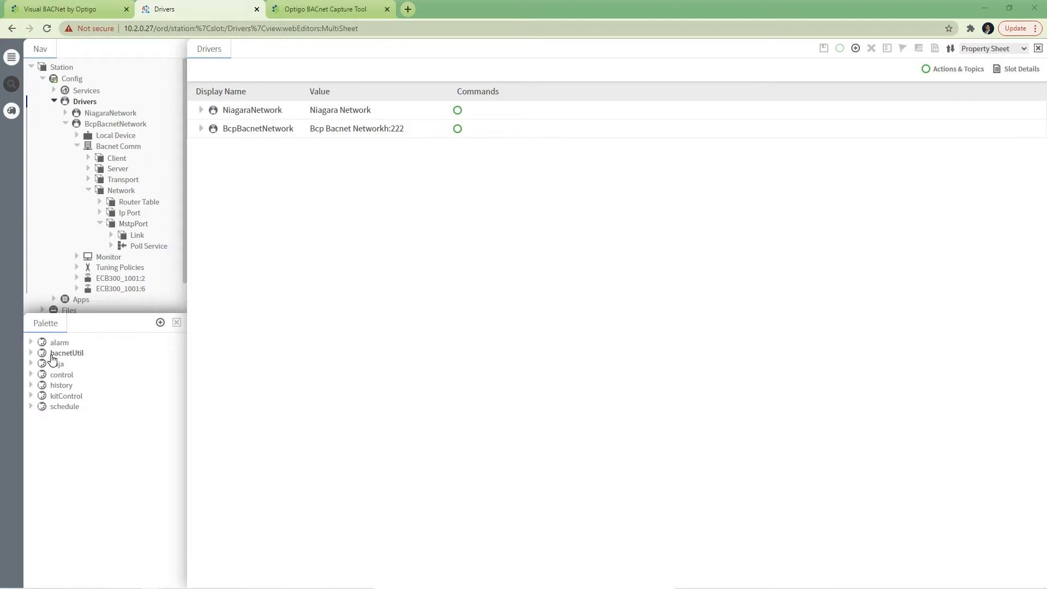
- Locate the ForwardingWiretap component under bacnetUtil > Wiretaps in the palette
left_click(31, 352)
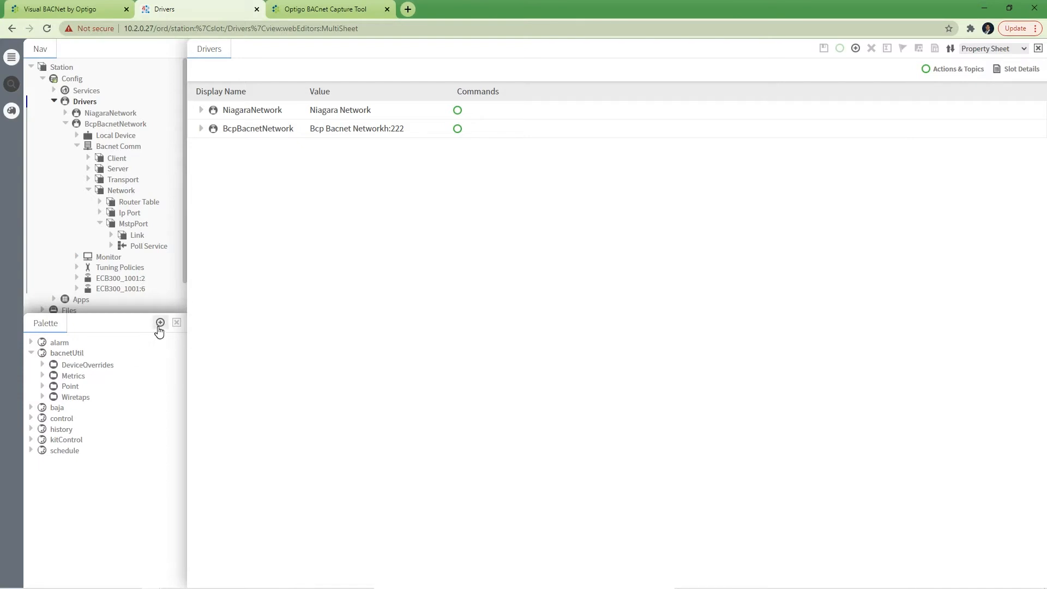
left_click(160, 322)
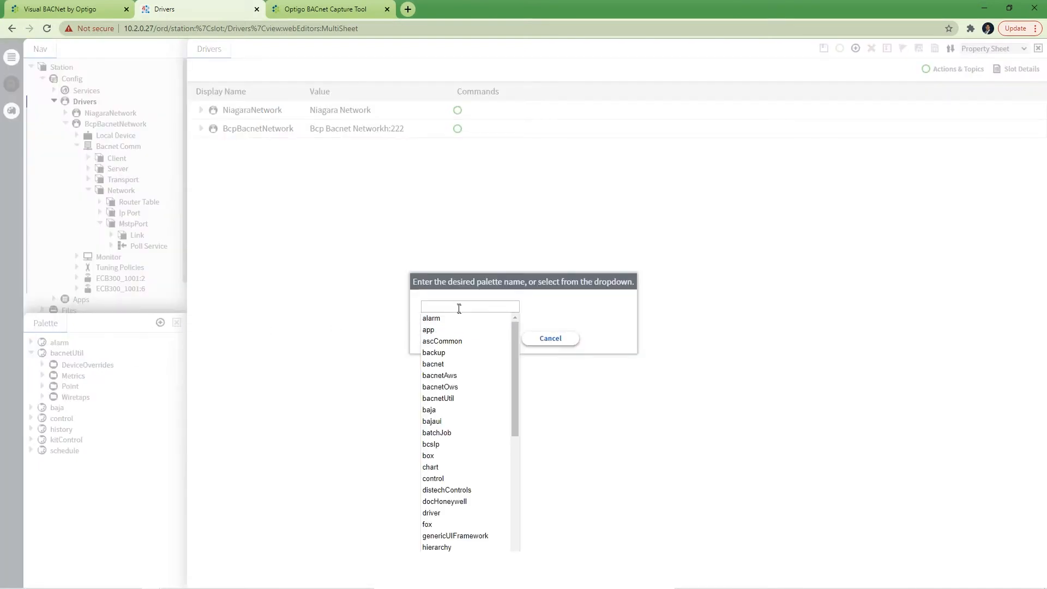
type("bacnet")
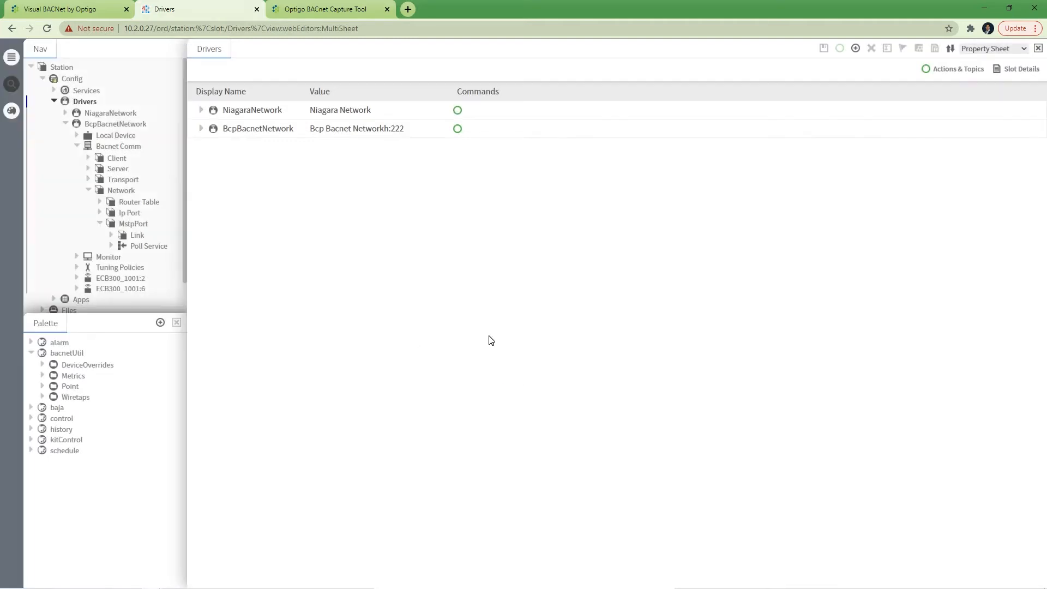
left_click(42, 397)
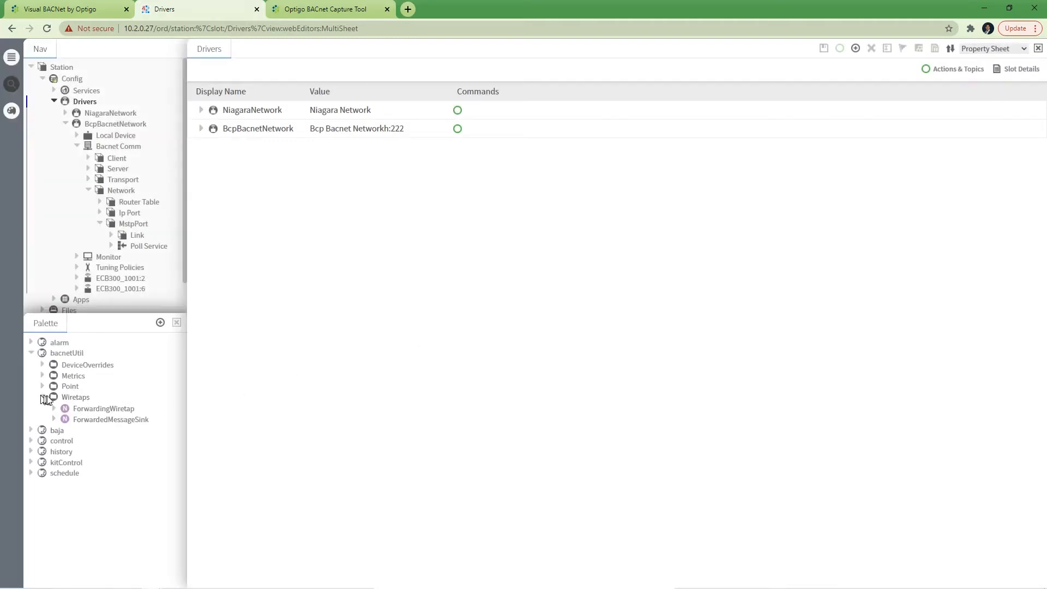
left_click(103, 408)
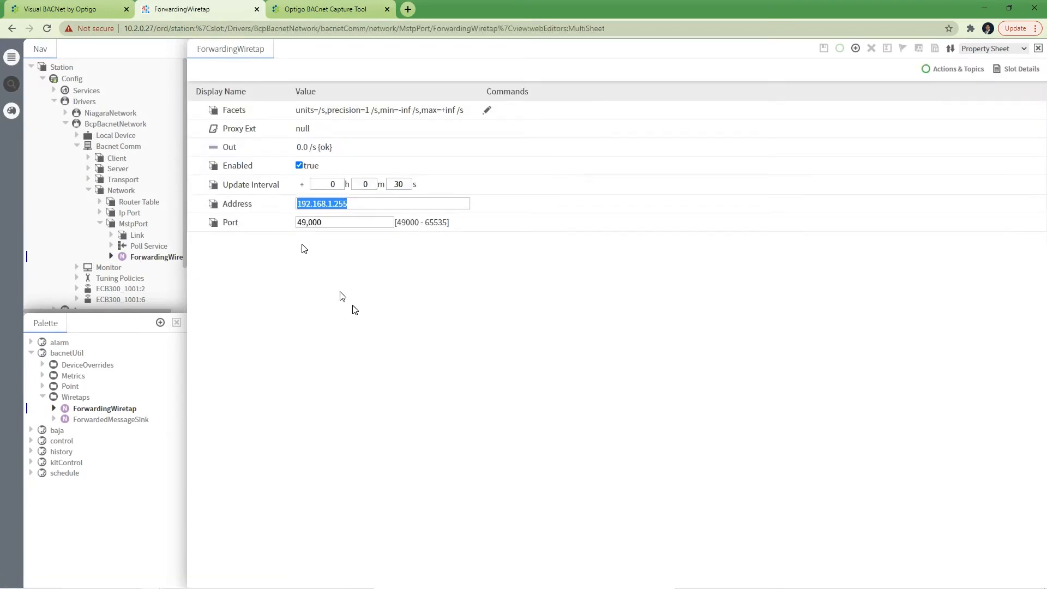
- Point the ForwardingWiretap at address 10.2.0.2, save it, and move over to Visual BACnet
type("10.2.0.2")
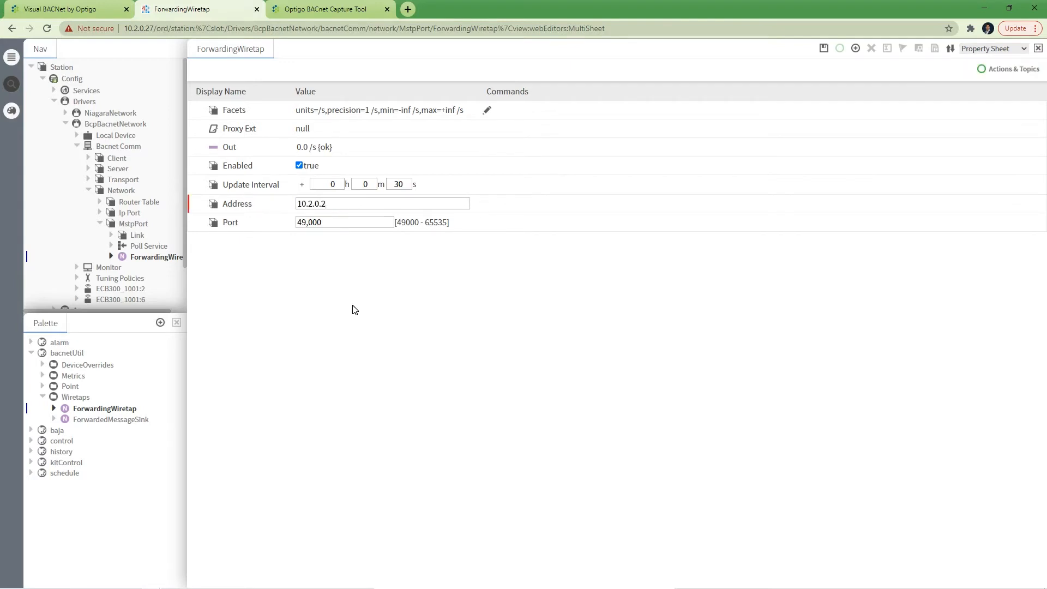
left_click(382, 204)
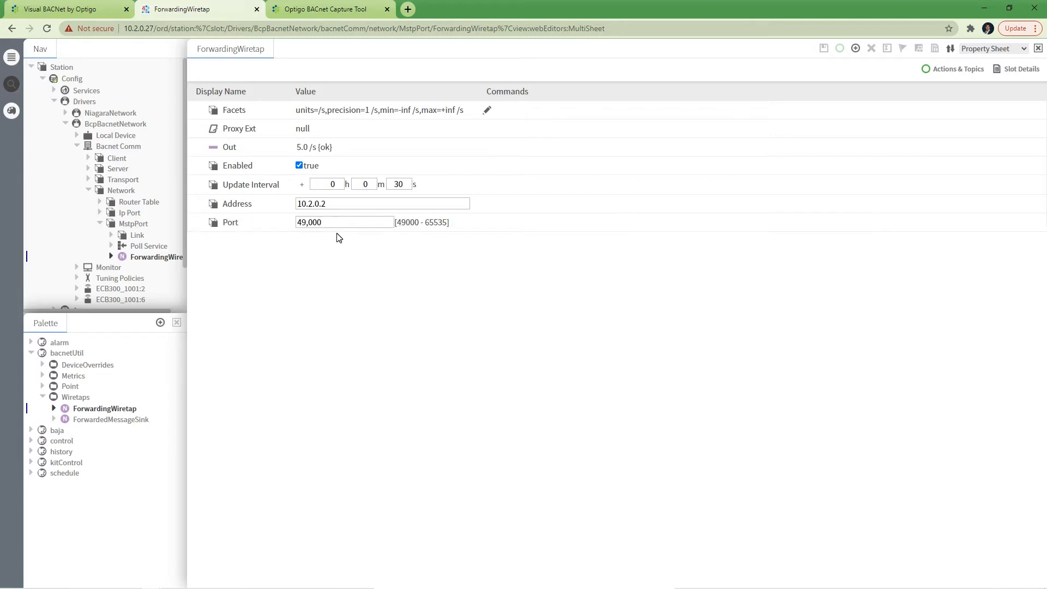
mouse_move(345, 252)
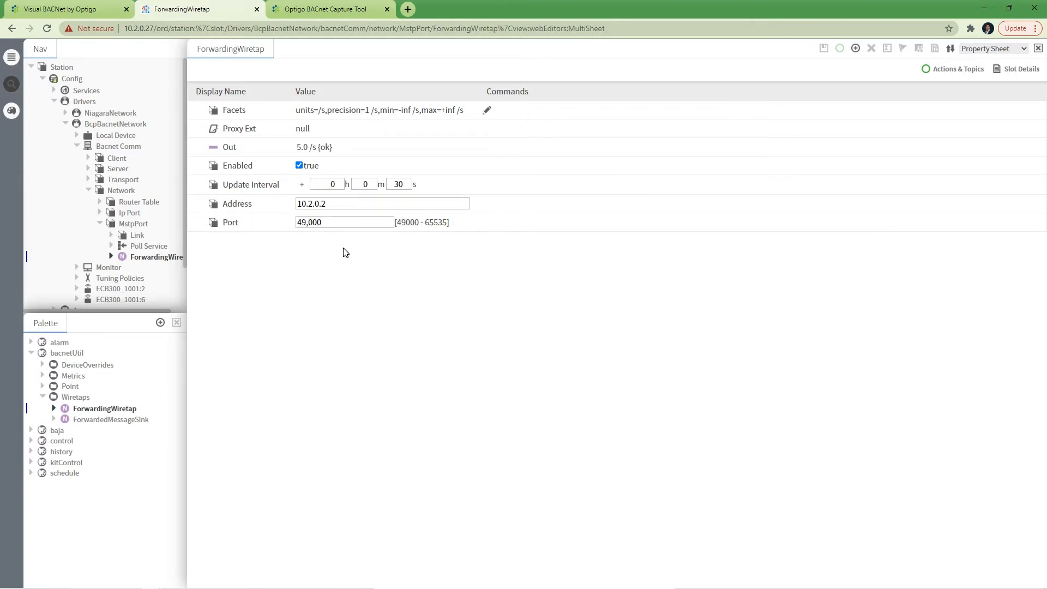
left_click(343, 221)
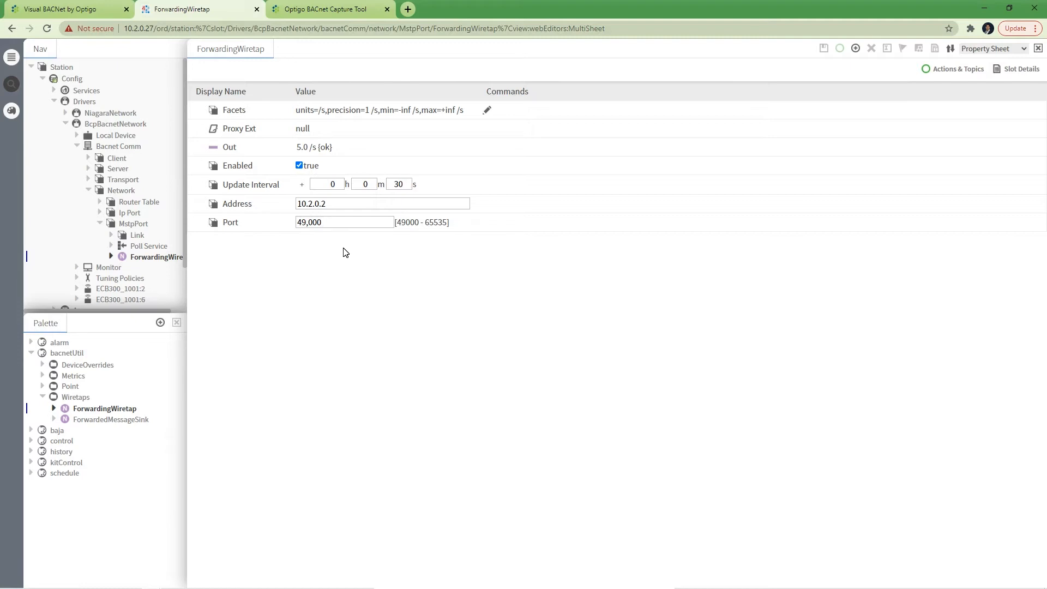
mouse_move(327, 8)
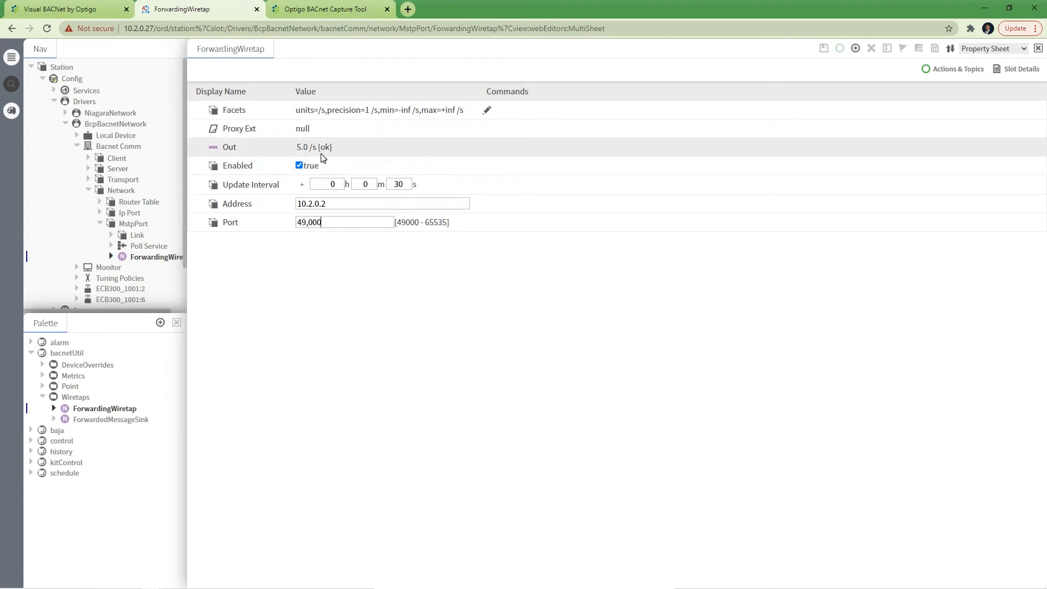
mouse_move(324, 176)
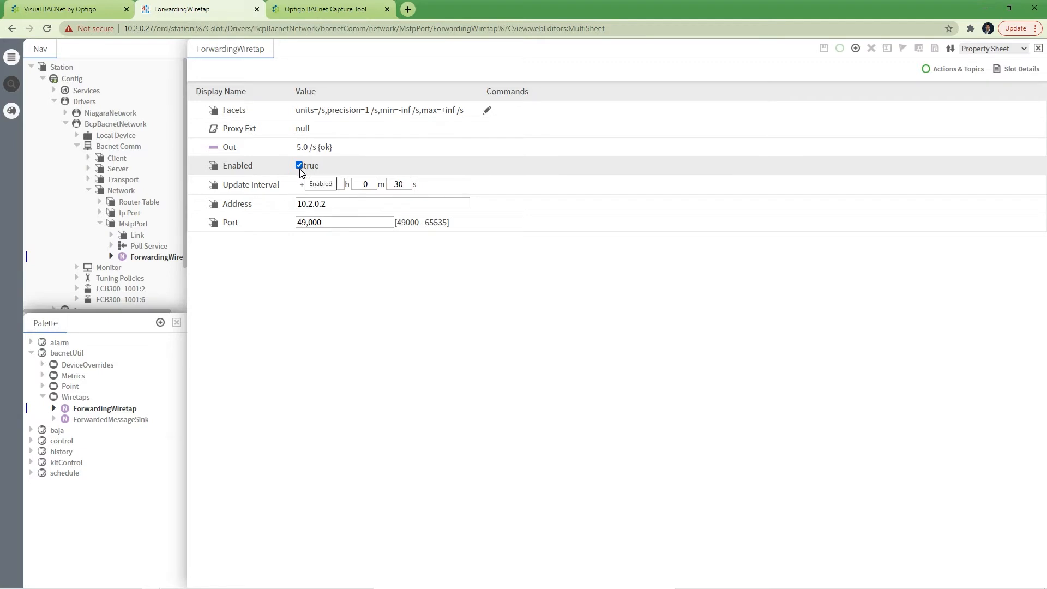
left_click(327, 8)
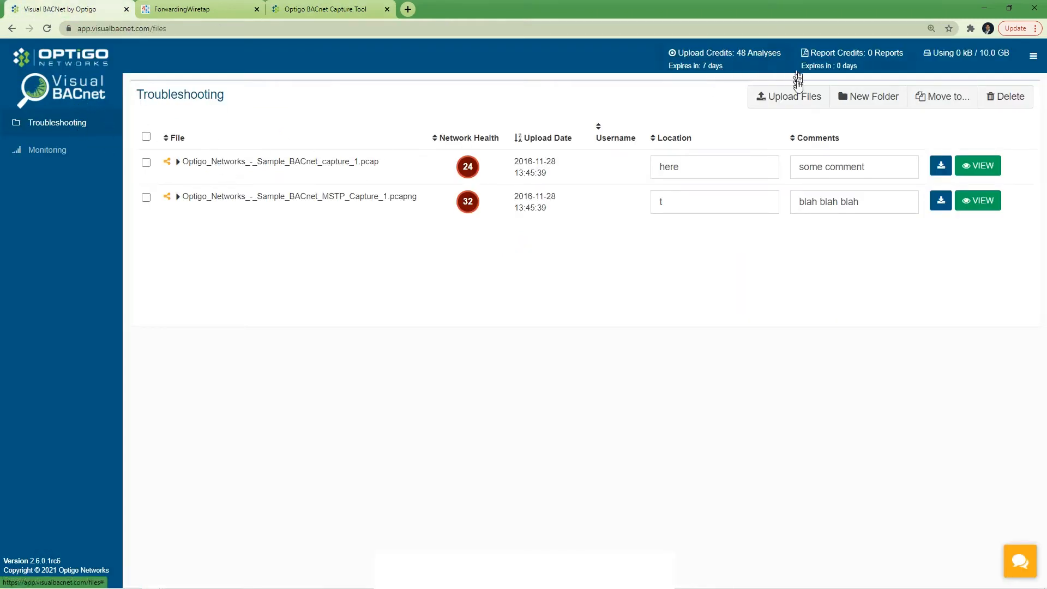
- Create the JACE-demo troubleshooting folder and retrieve its upload API key
left_click(868, 96)
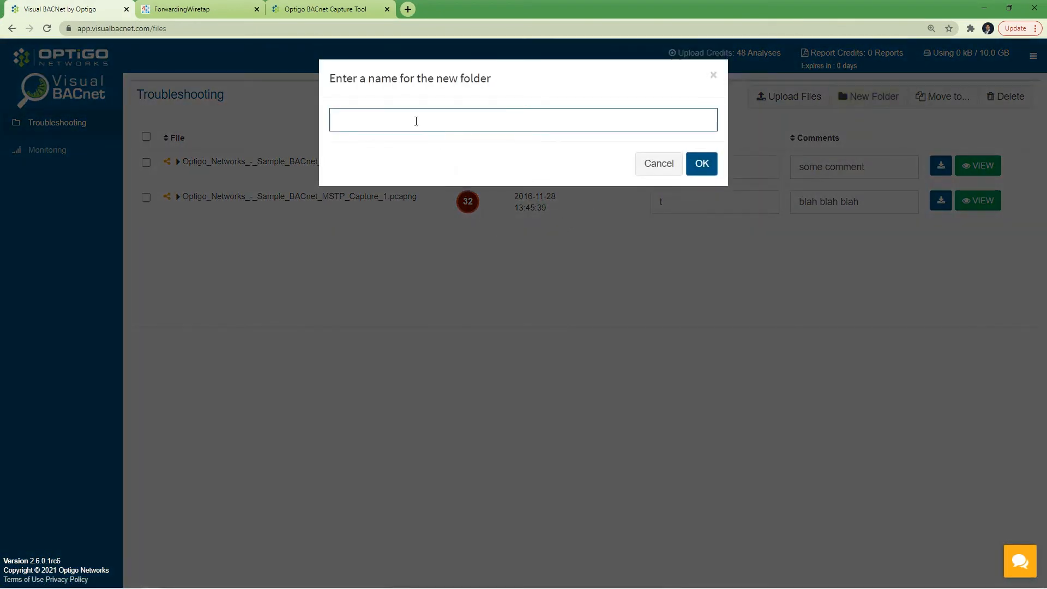
type("JACE-demo")
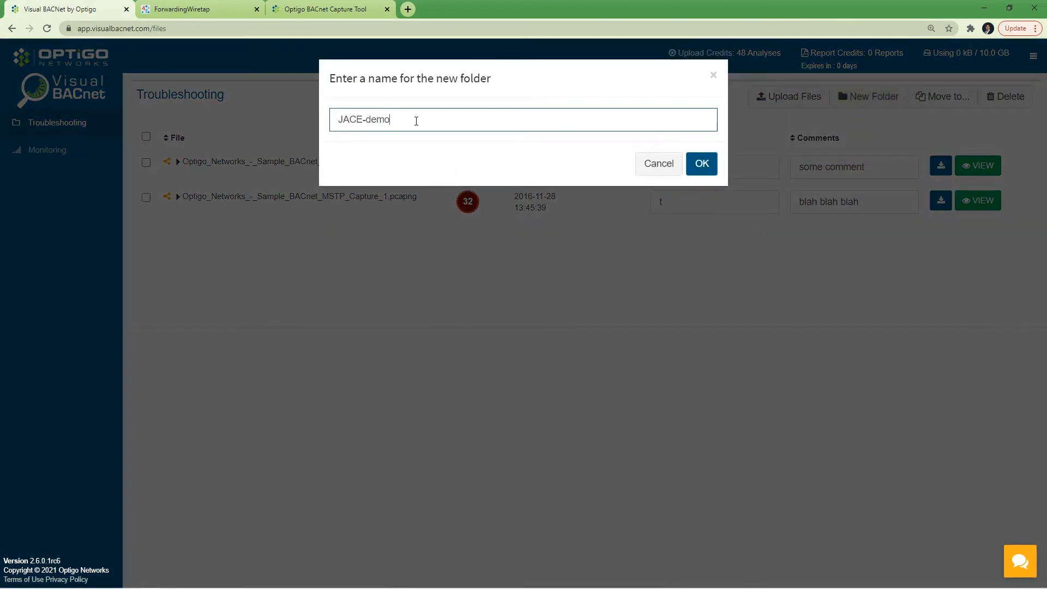
left_click(657, 164)
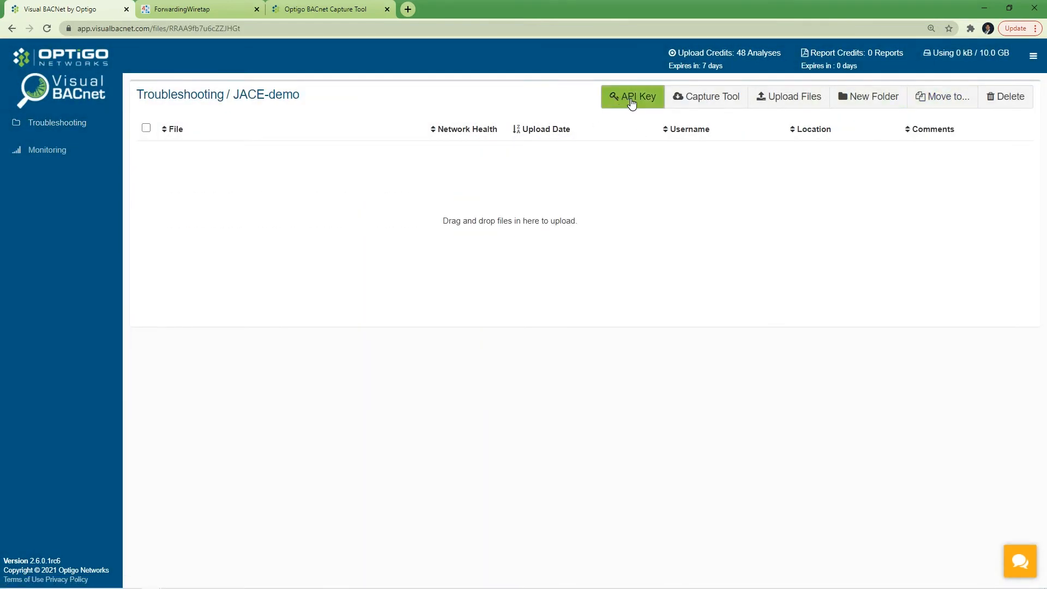
left_click(631, 96)
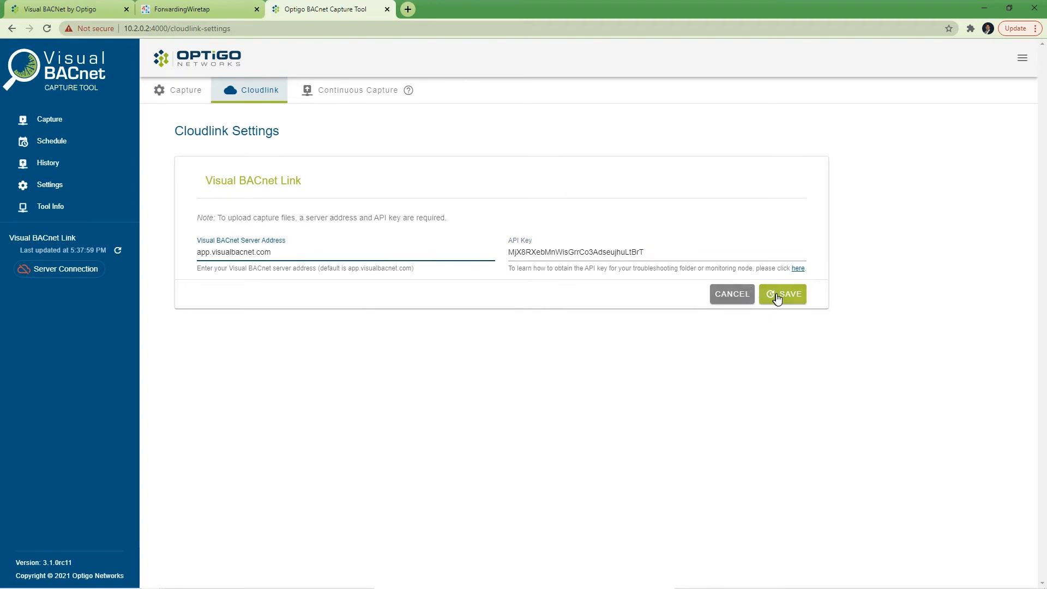
- Save the Cloudlink settings and add 49000 as an additional UDP capture port
left_click(782, 293)
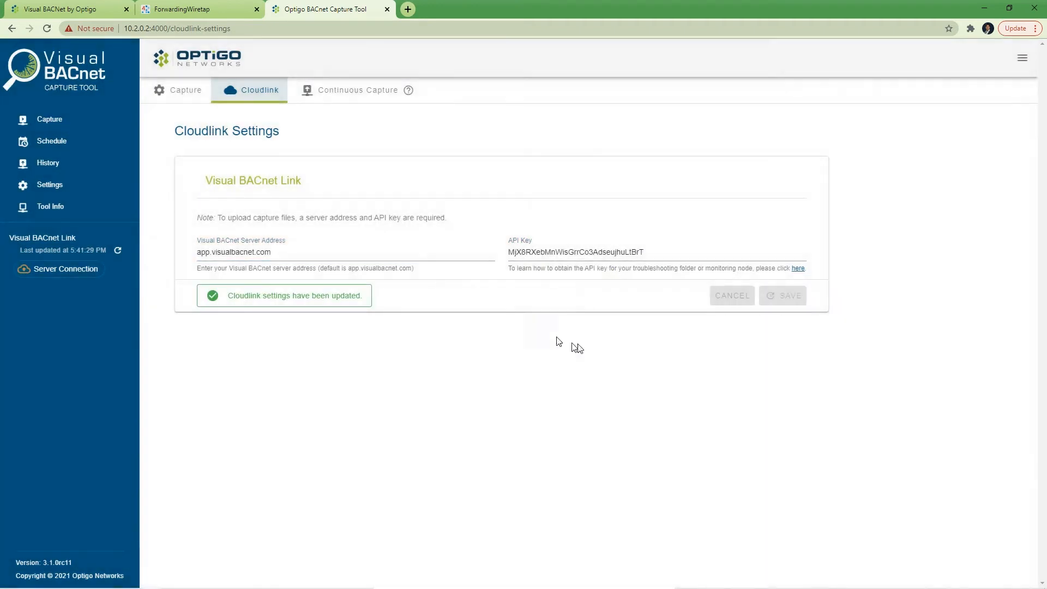
left_click(185, 90)
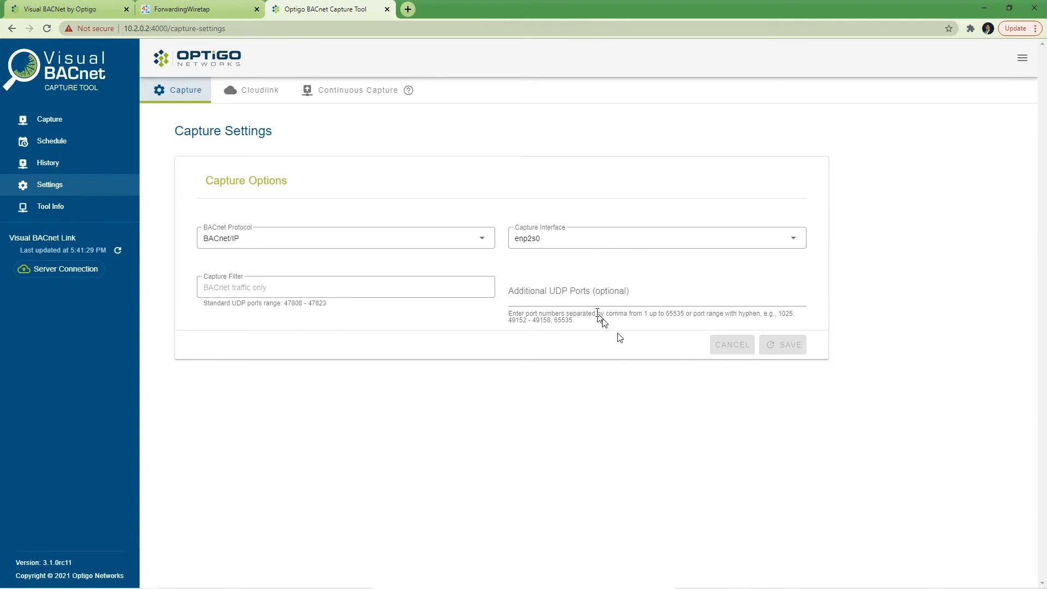
type("49000")
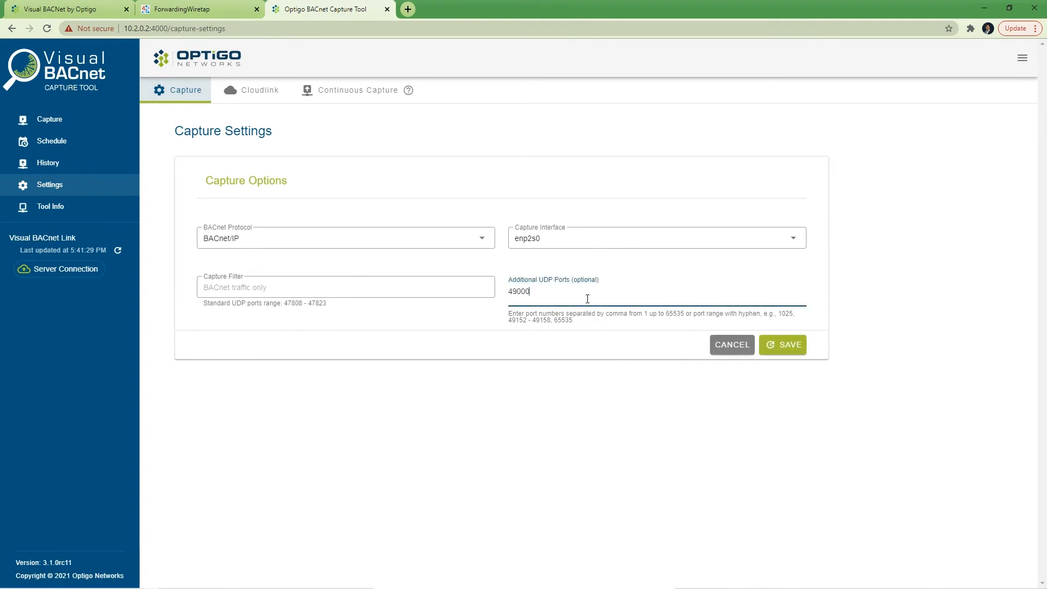
left_click(781, 345)
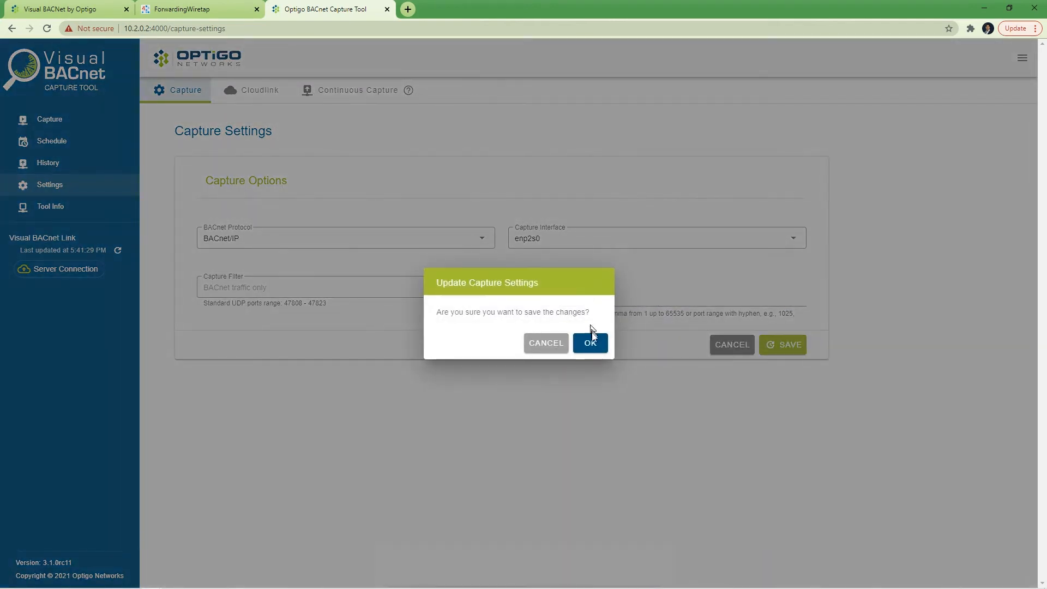
left_click(588, 342)
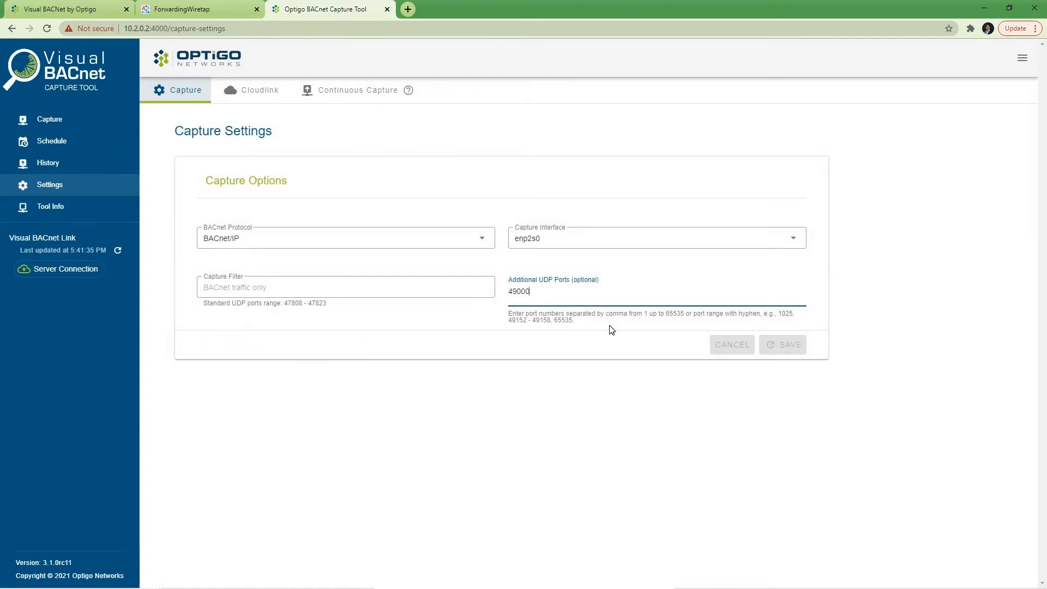
- Start a new packet capture from the capture console
left_click(49, 119)
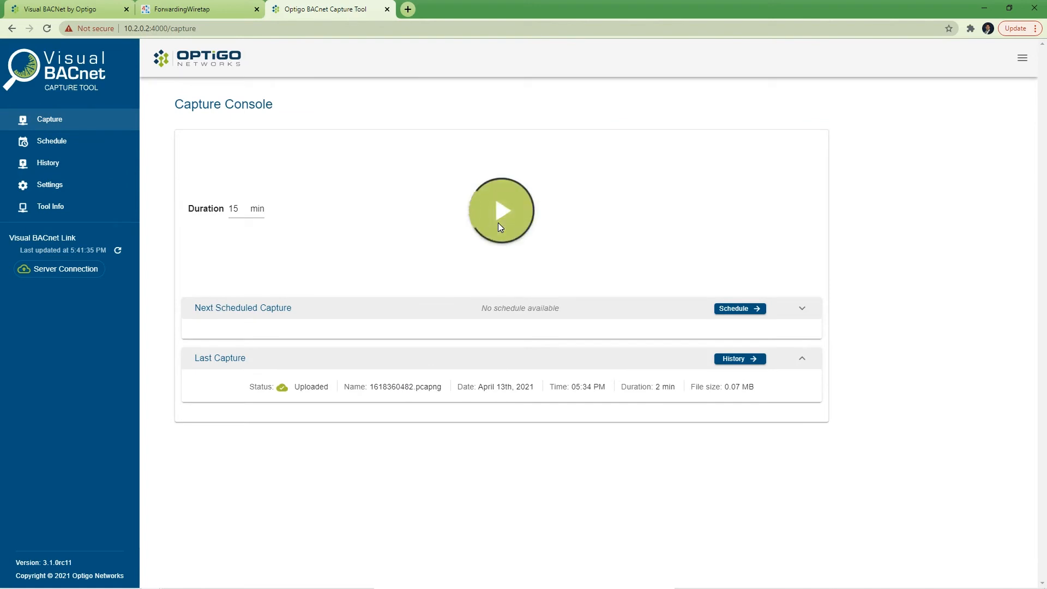
left_click(502, 211)
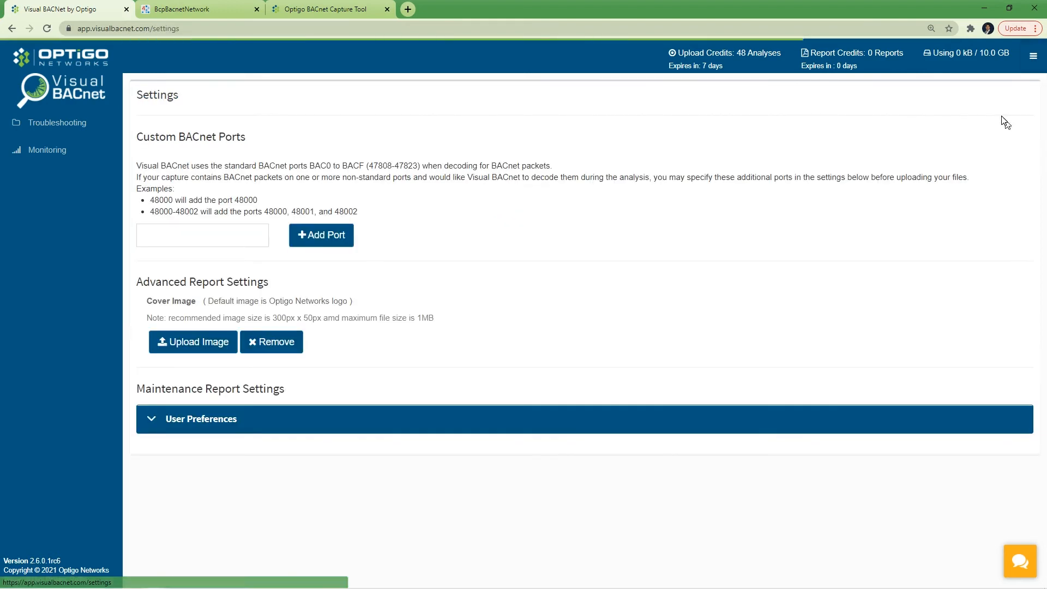
- Add 49000 as a custom BACnet port, then return to the JACE-demo folder
left_click(202, 235)
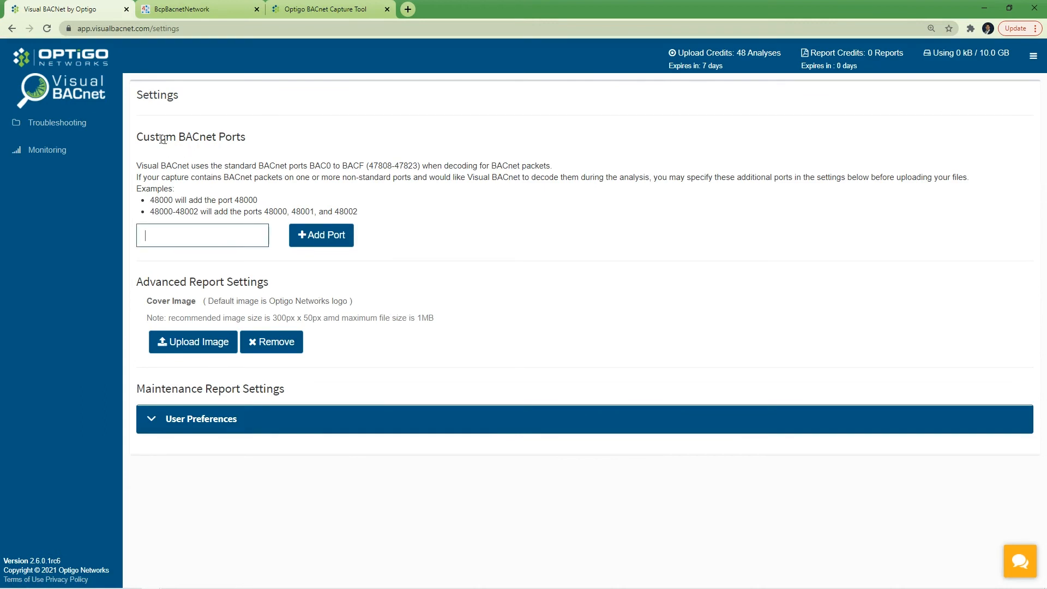
type("49")
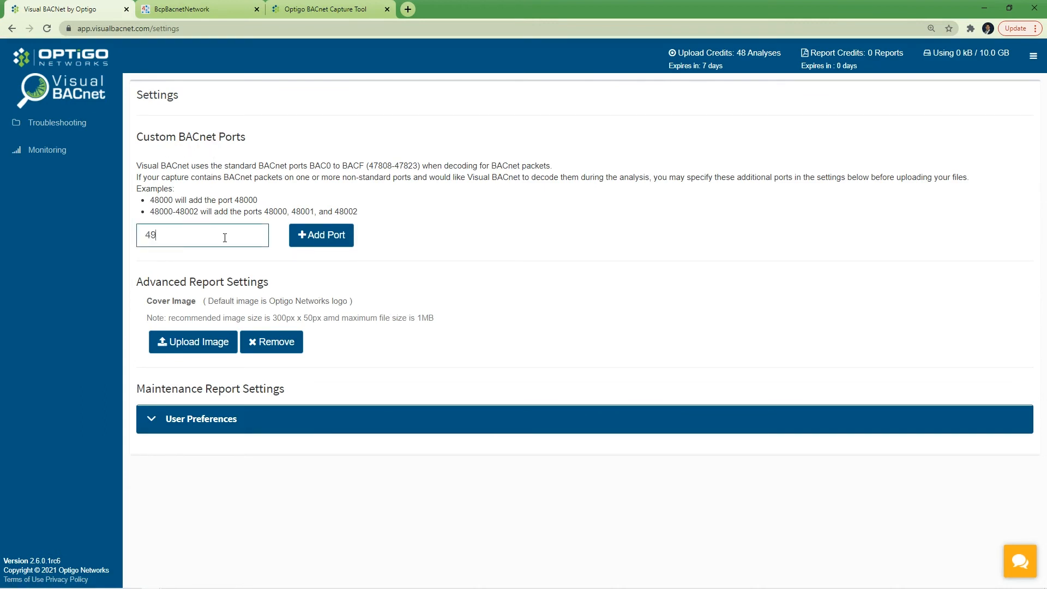
left_click(321, 236)
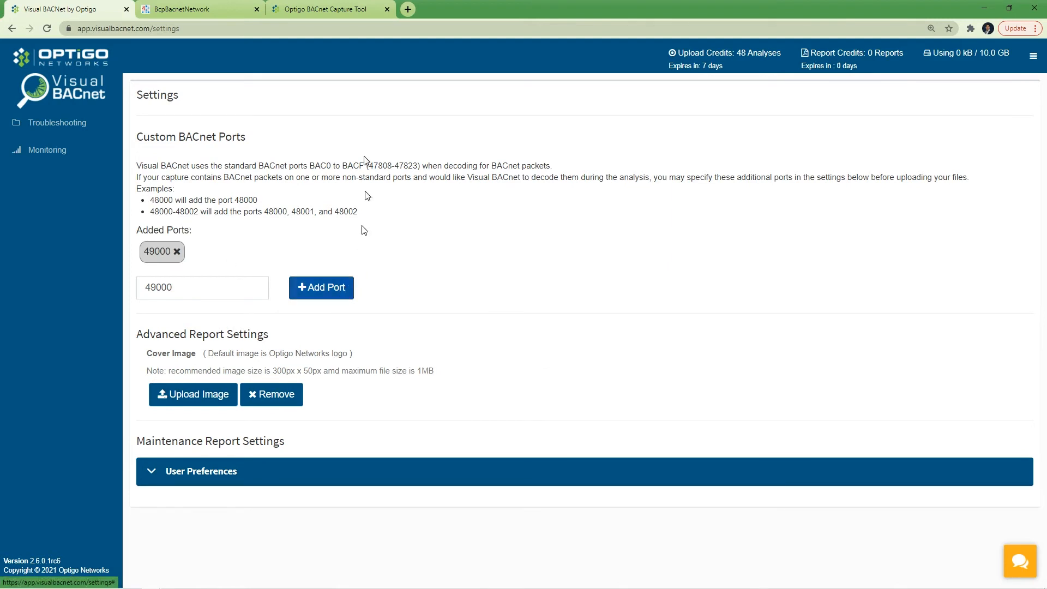
left_click(56, 122)
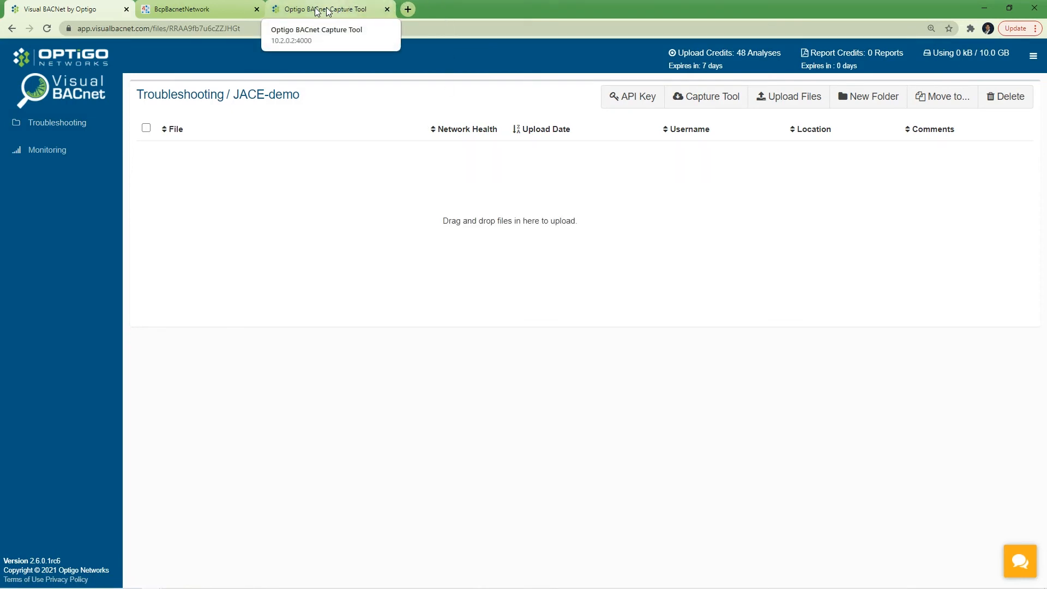
- Stop the running capture in the Capture Tool so the file uploads
left_click(326, 9)
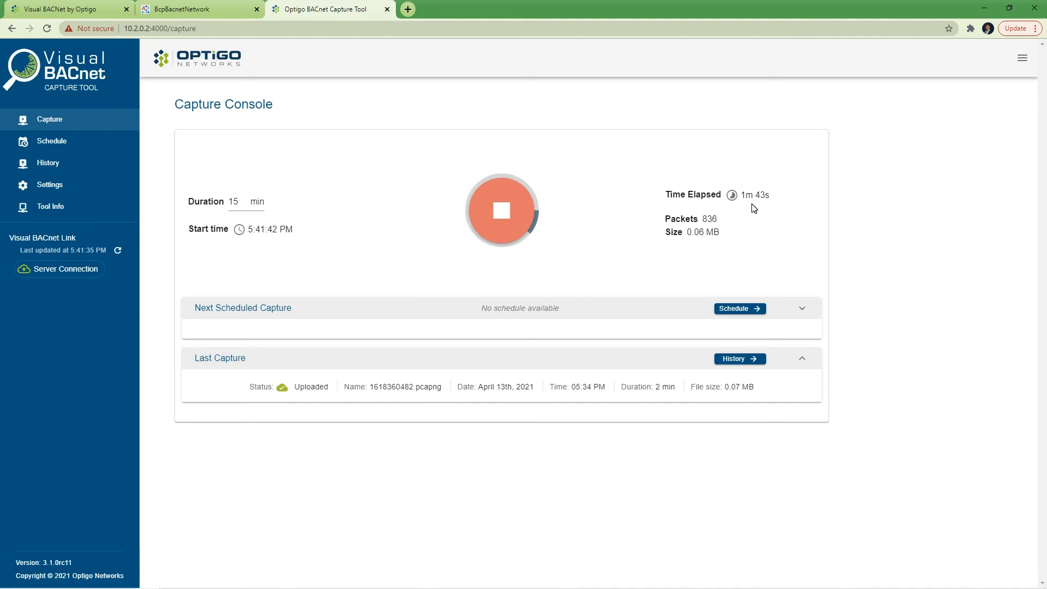
mouse_move(558, 234)
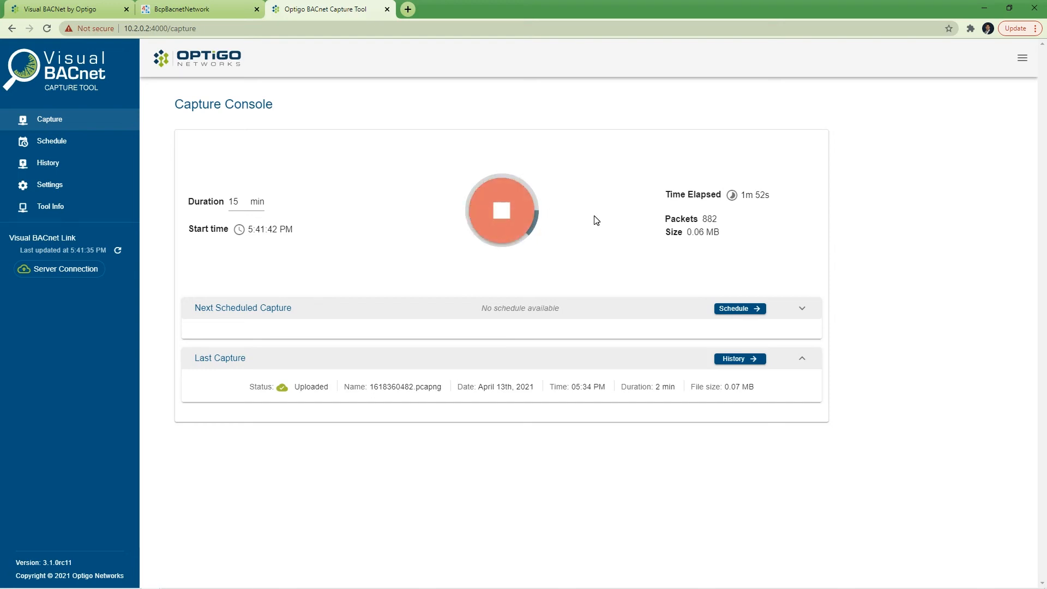
left_click(500, 210)
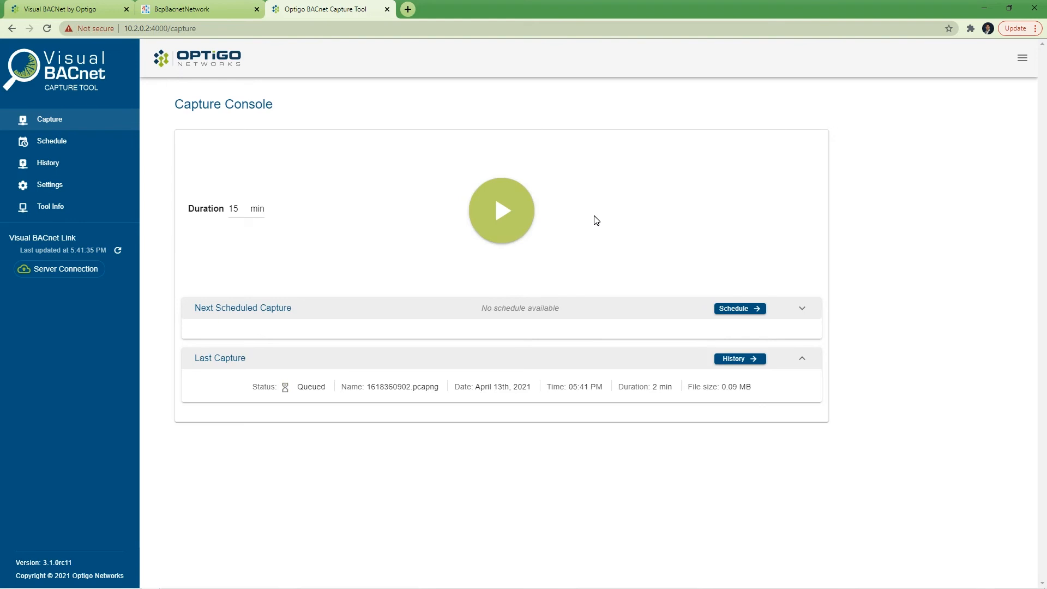
mouse_move(493, 226)
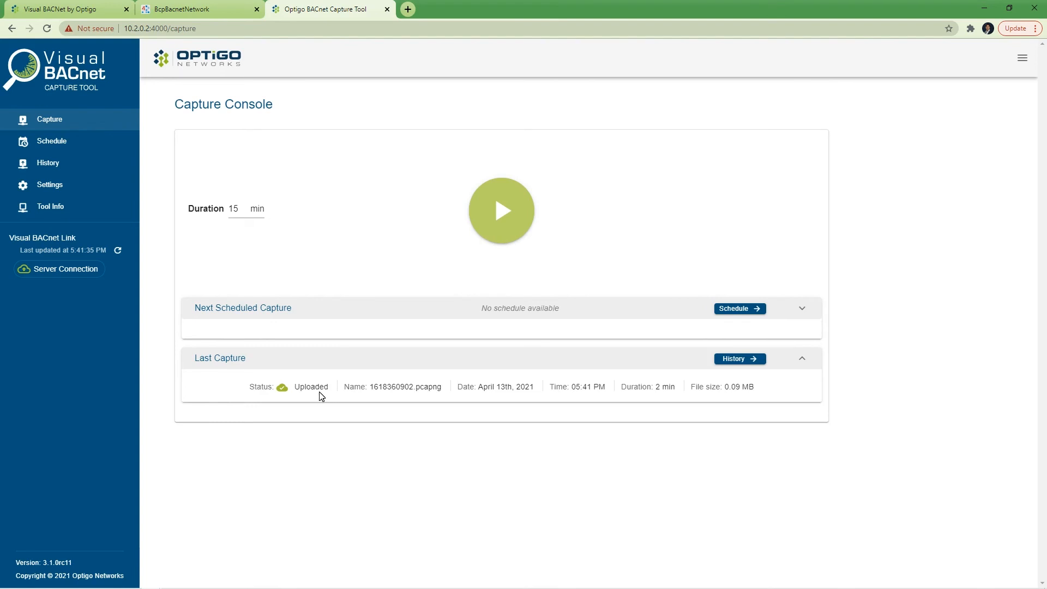
mouse_move(107, 226)
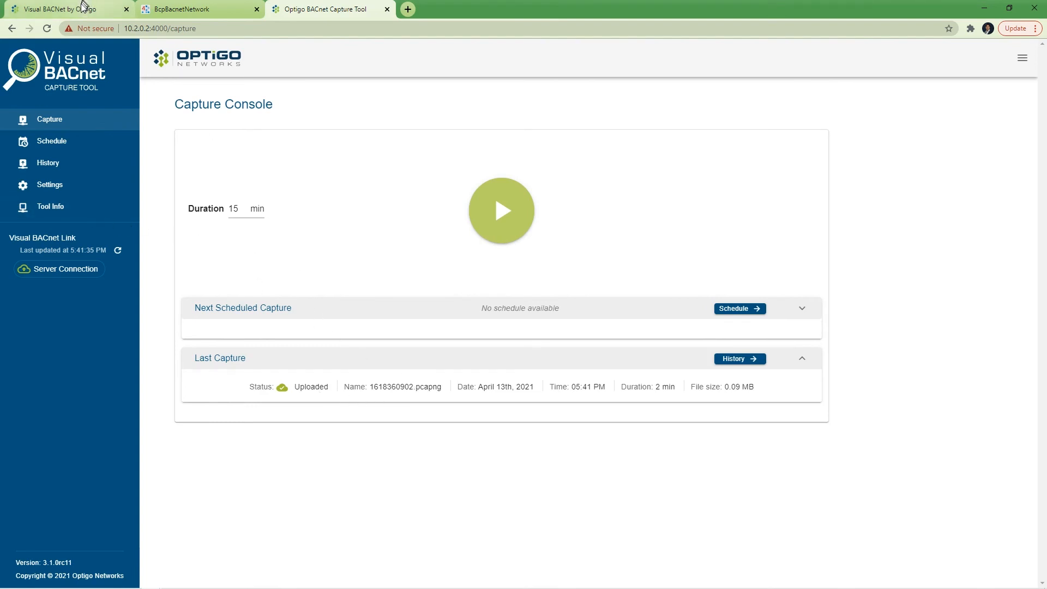
- View the 1618360902.pcapng analysis dashboard and scroll through its 65% network-health summary
left_click(67, 9)
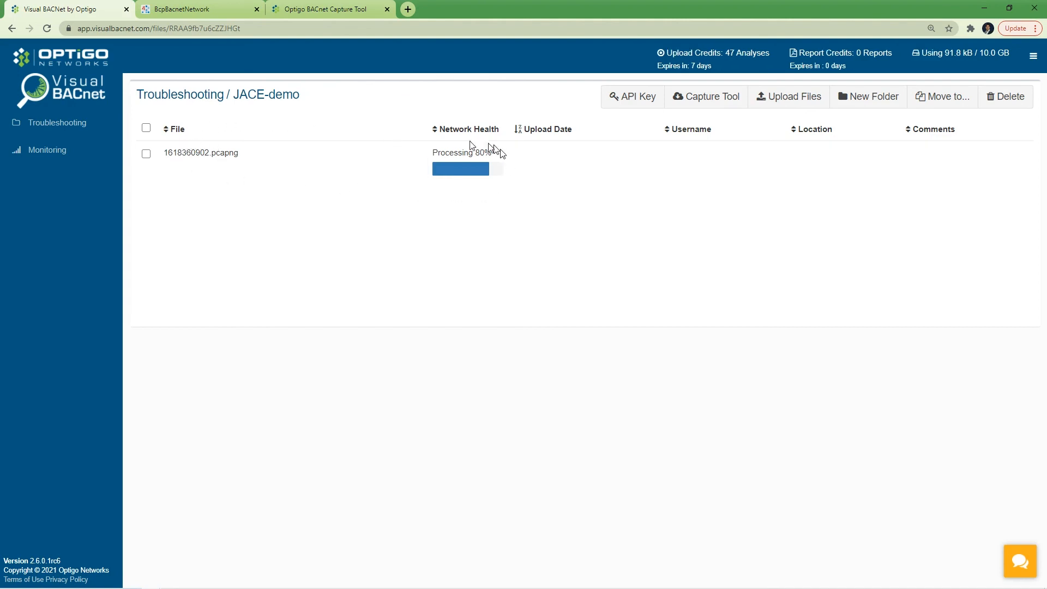
mouse_move(965, 159)
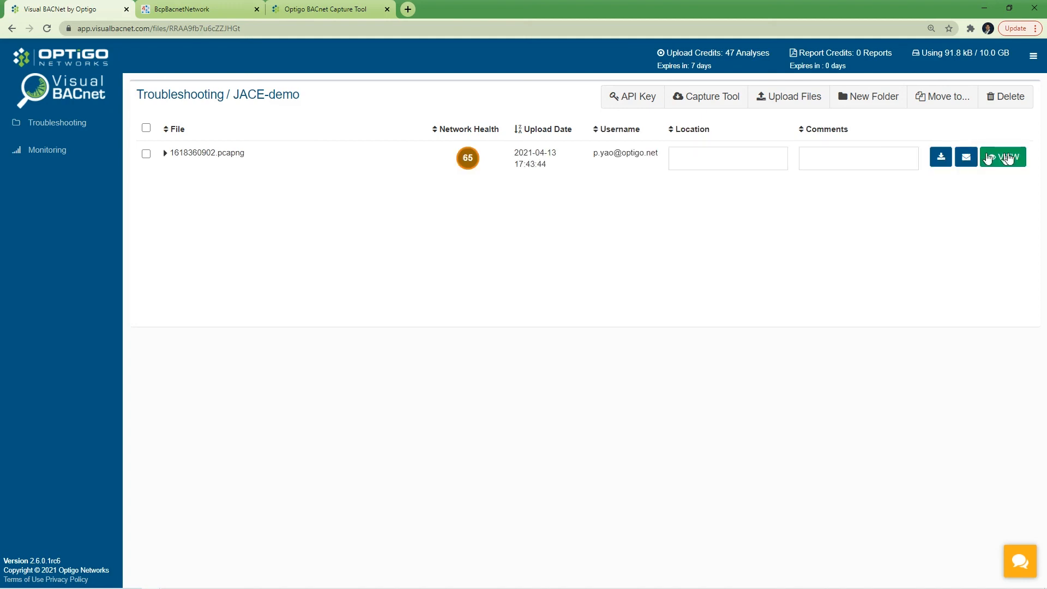
left_click(1003, 157)
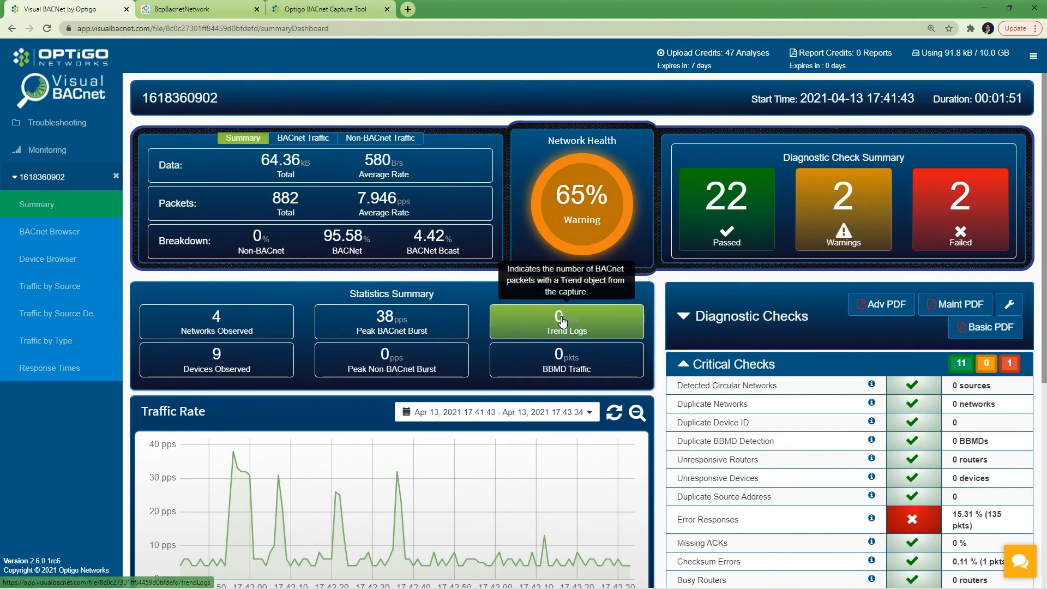
scroll("down", 3)
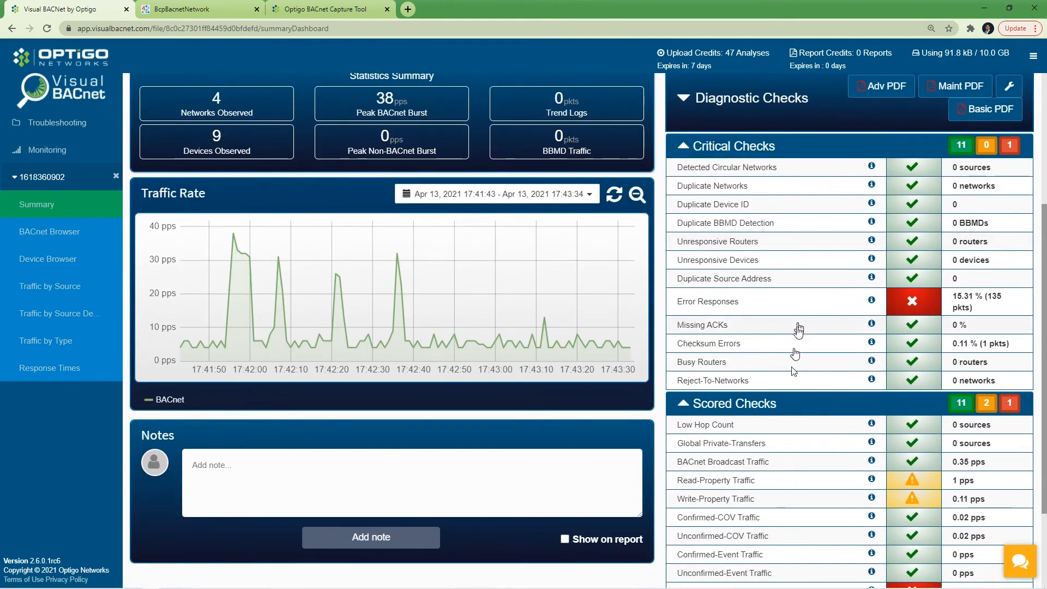
scroll("down", 3)
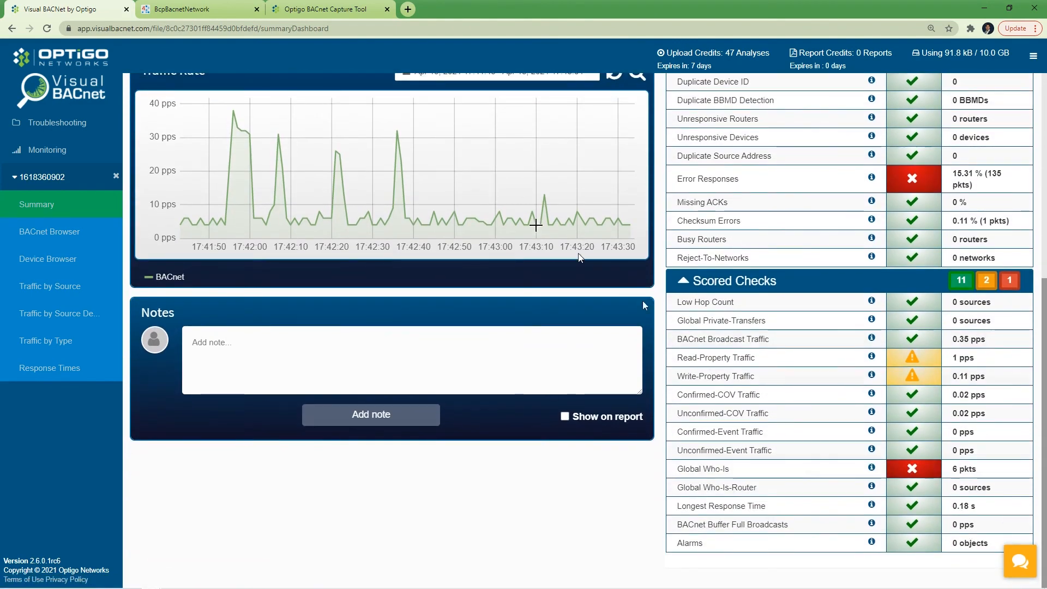
scroll("up", 3)
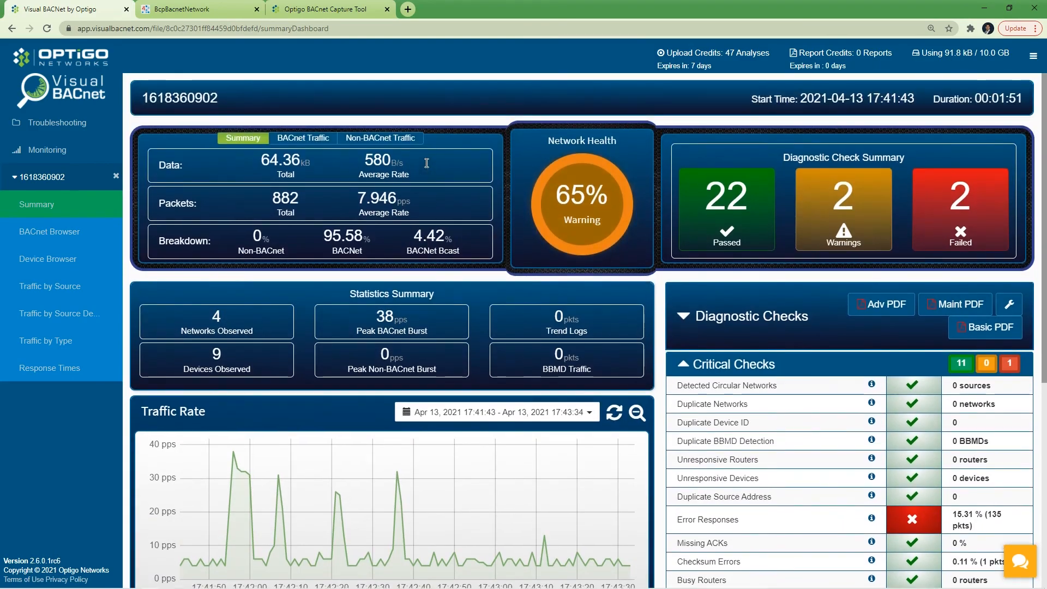